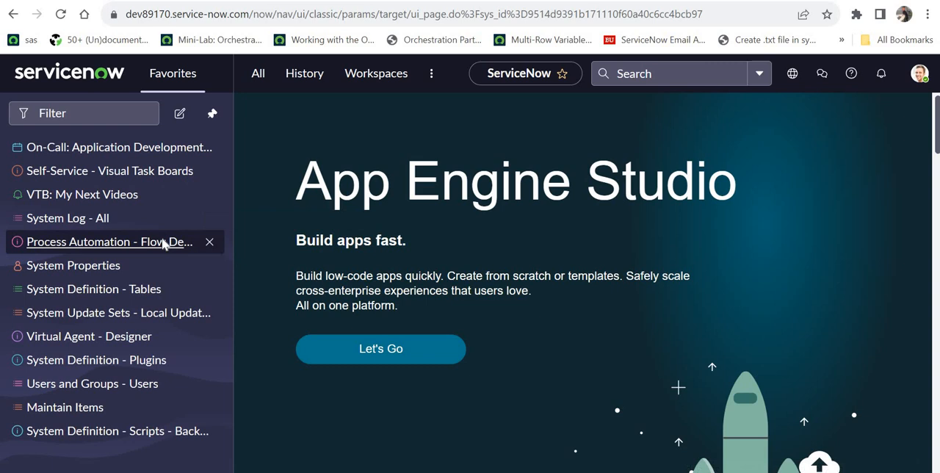
Step: Open the Demo Flow MID Server Check flow from Flow Designer's Flows list
left_click(110, 242)
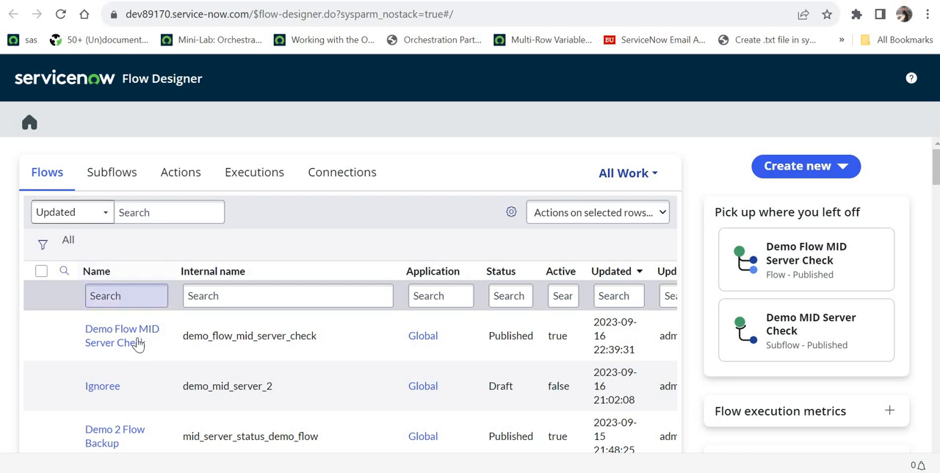
mouse_move(122, 336)
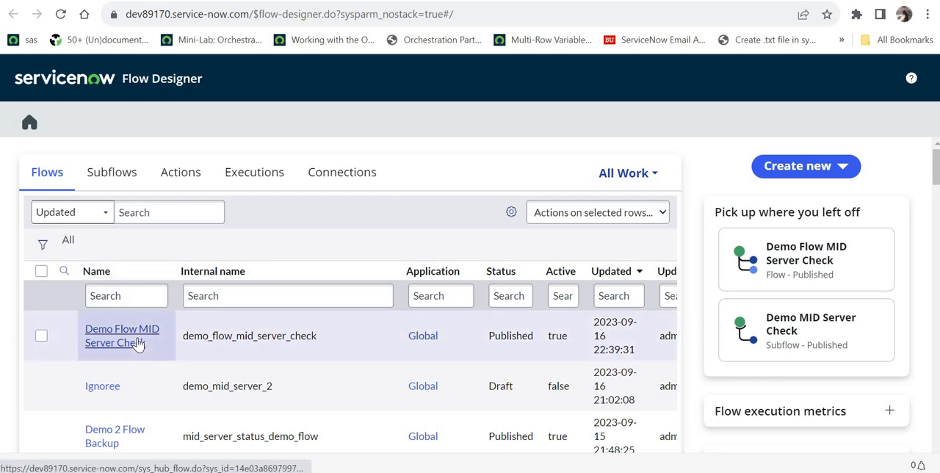
left_click(122, 335)
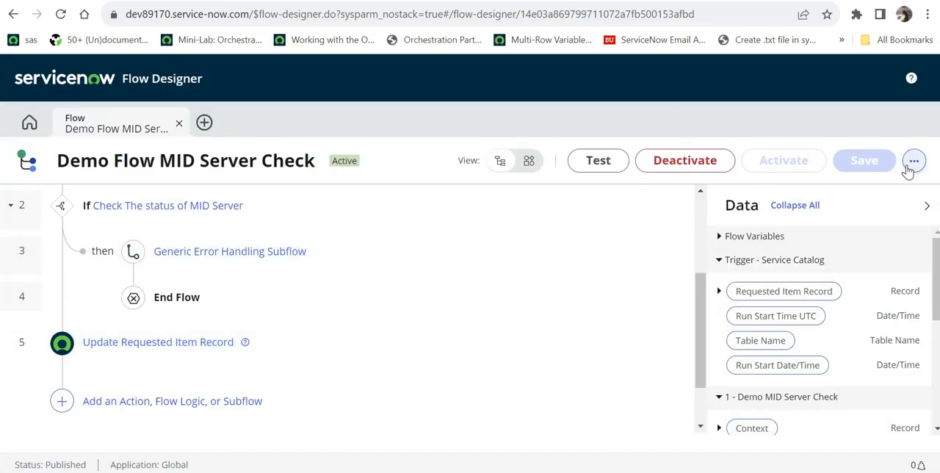
Step: Create the flow's code snippet and copy the Server version to the clipboard
left_click(913, 160)
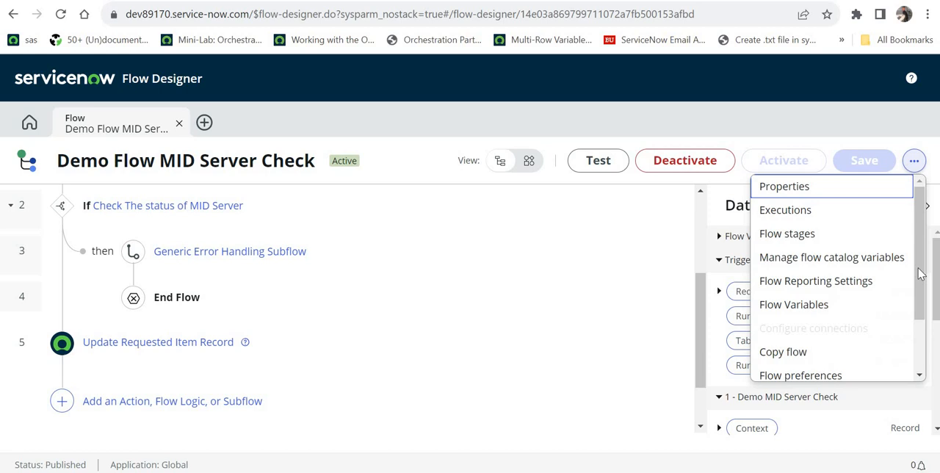
scroll("down", 3)
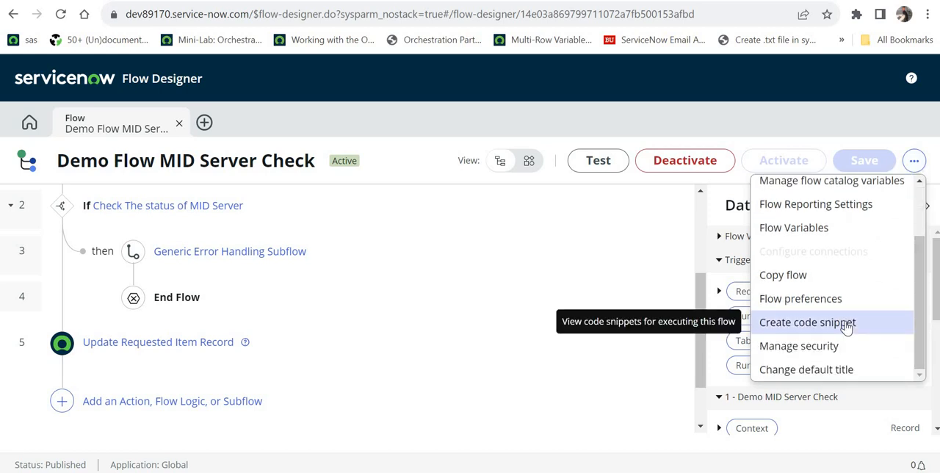
left_click(807, 322)
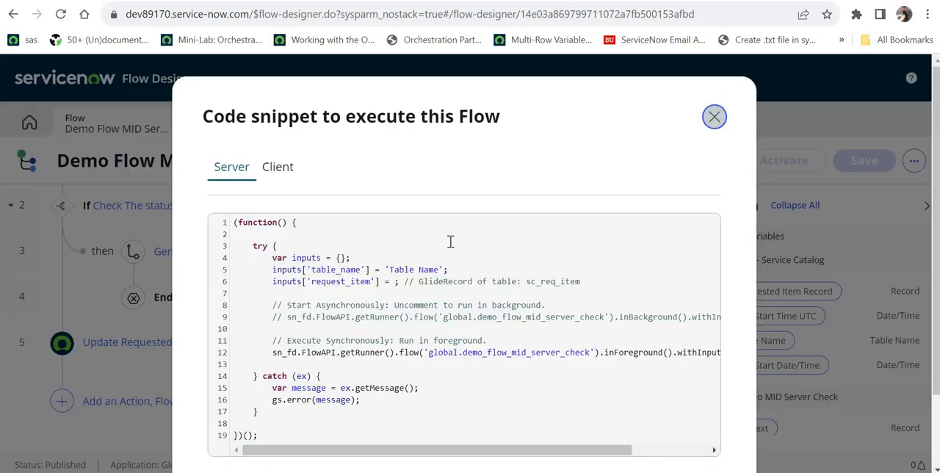
mouse_move(279, 179)
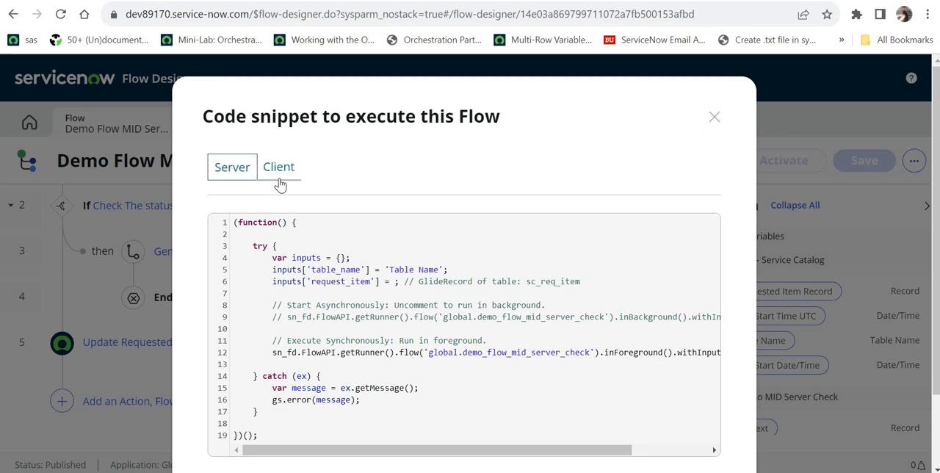
left_click(279, 167)
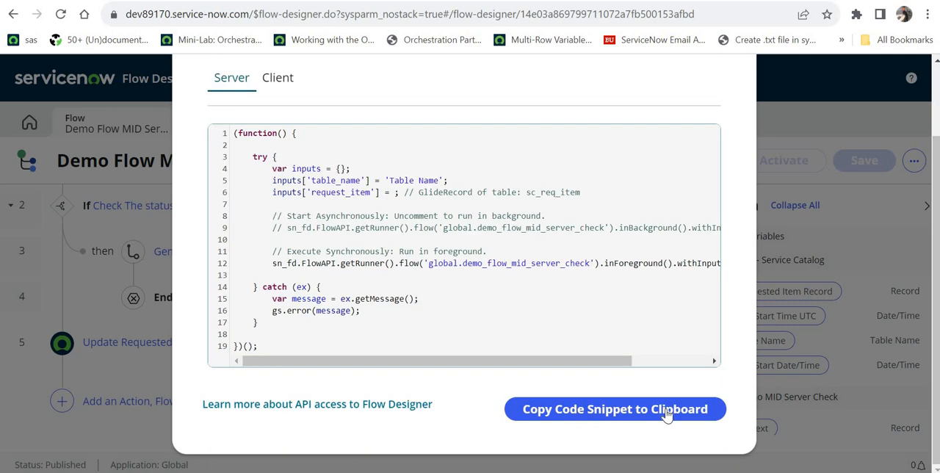
left_click(614, 408)
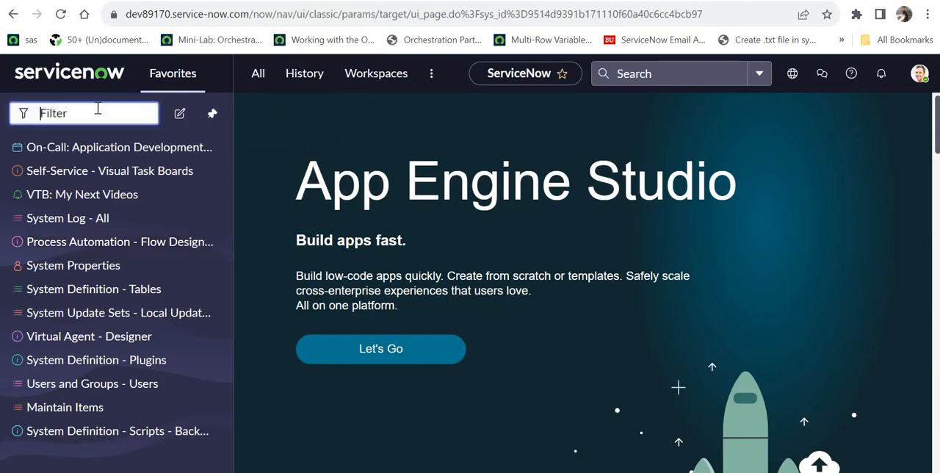
Step: Open Scripts - Background via the navigator filter and paste in the flow snippet
left_click(108, 169)
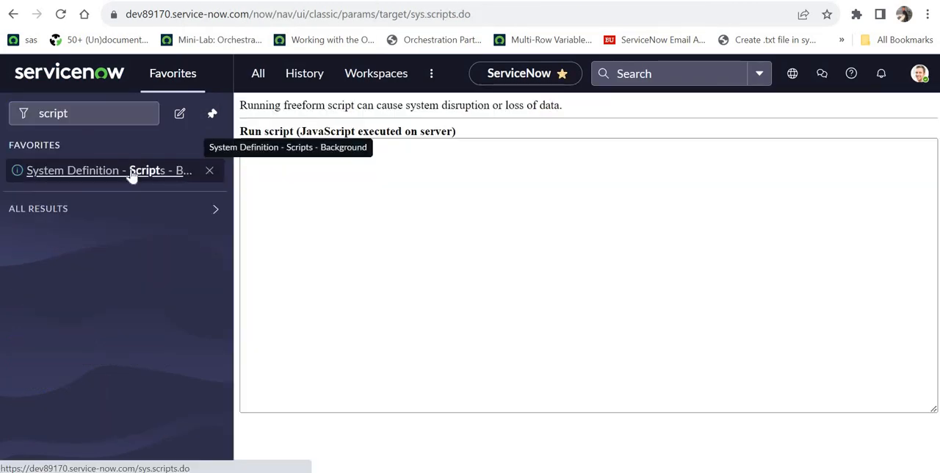
left_click(109, 170)
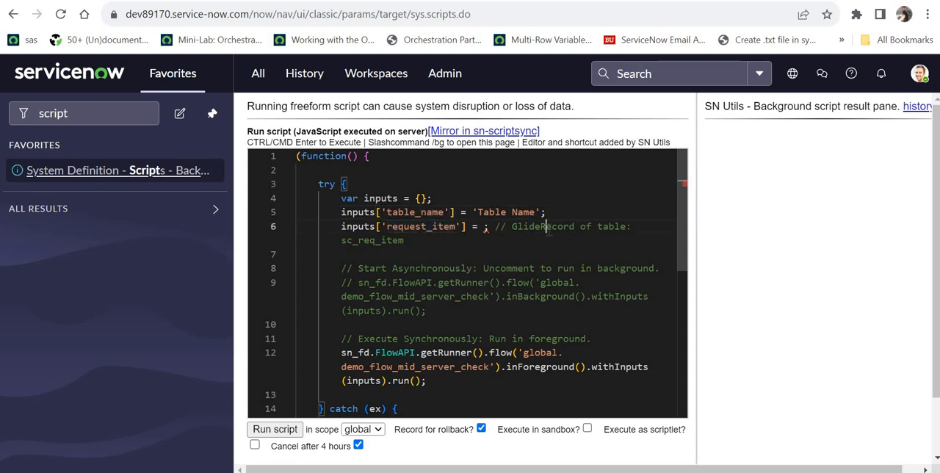
double_click(542, 226)
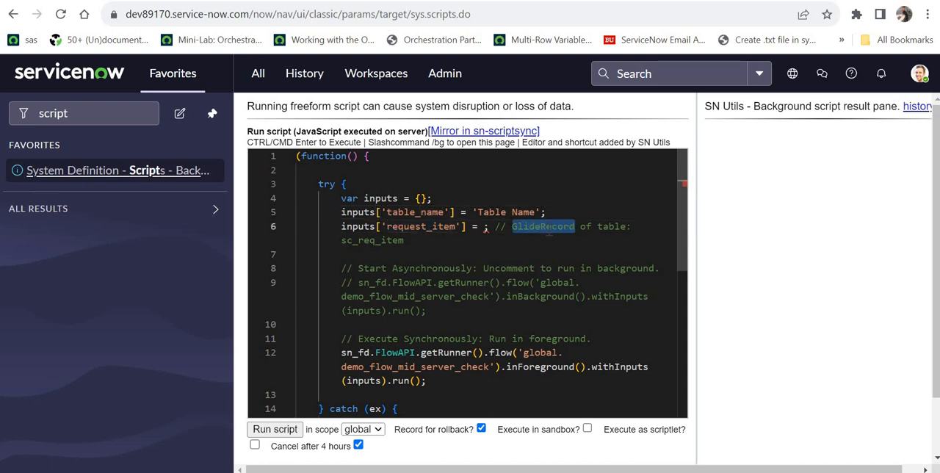
scroll("down", 3)
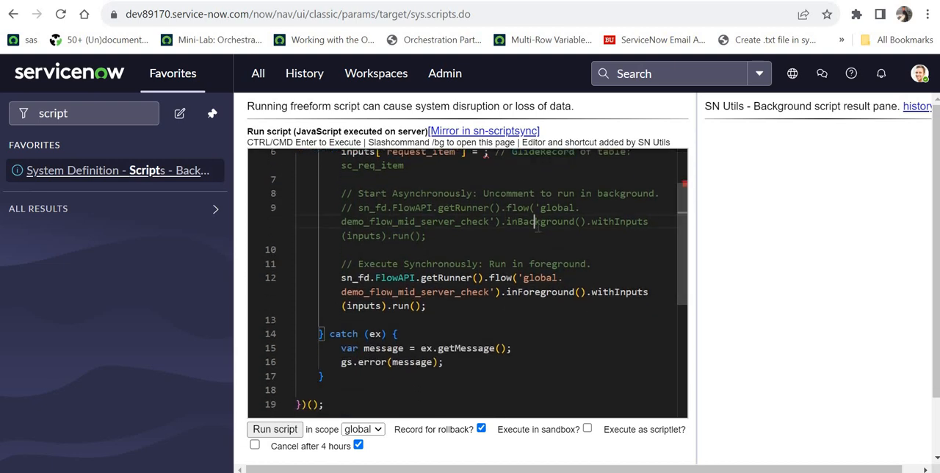
double_click(540, 221)
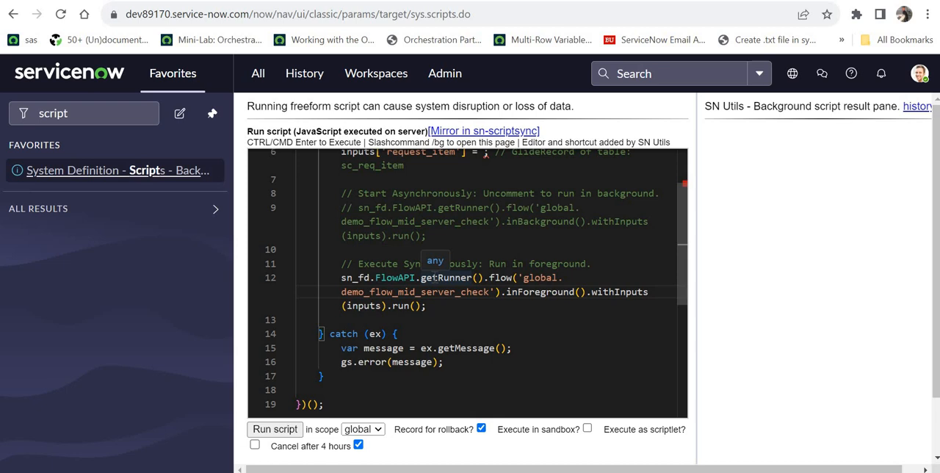
mouse_move(512, 237)
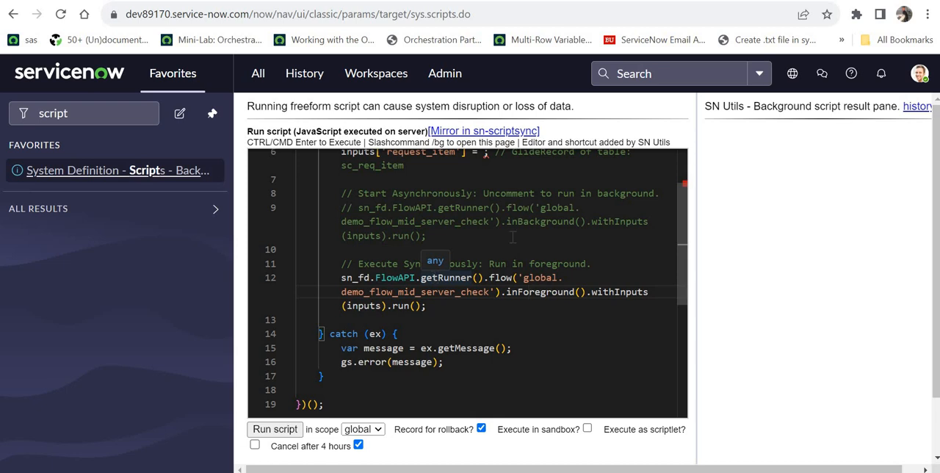
Step: Replace the table_name input placeholder with sc_req_item
scroll("up", 3)
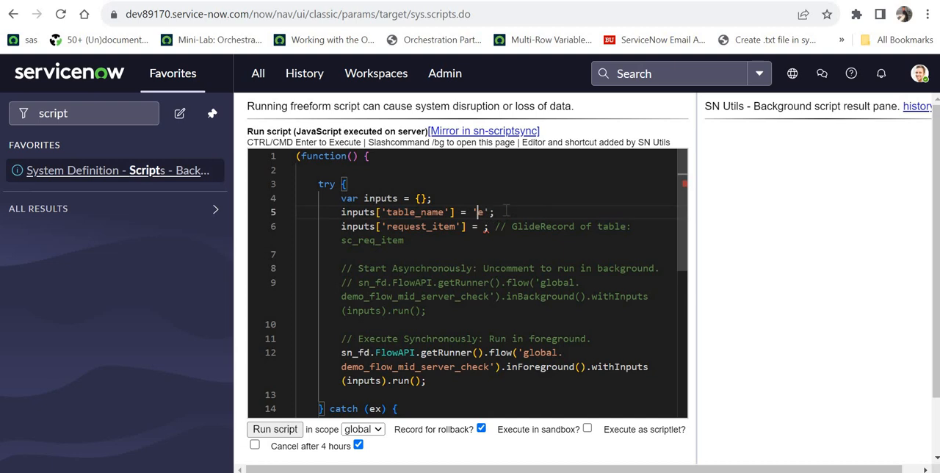
type("sc_req")
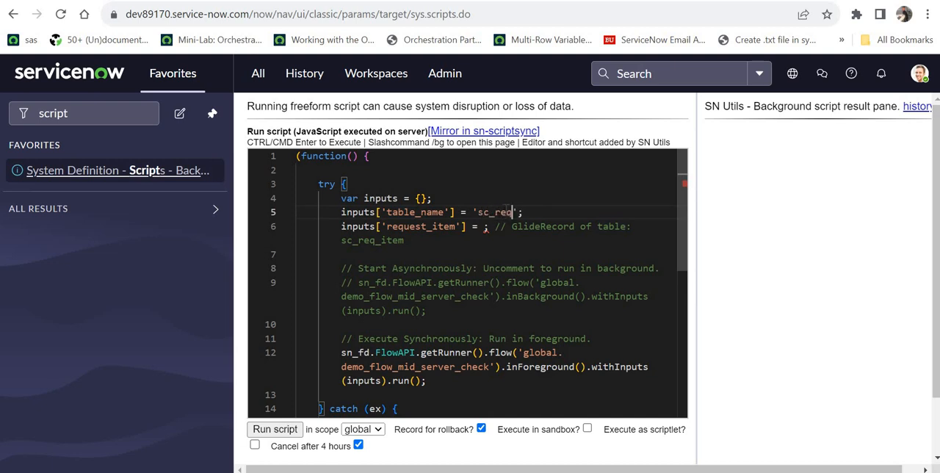
type("_item")
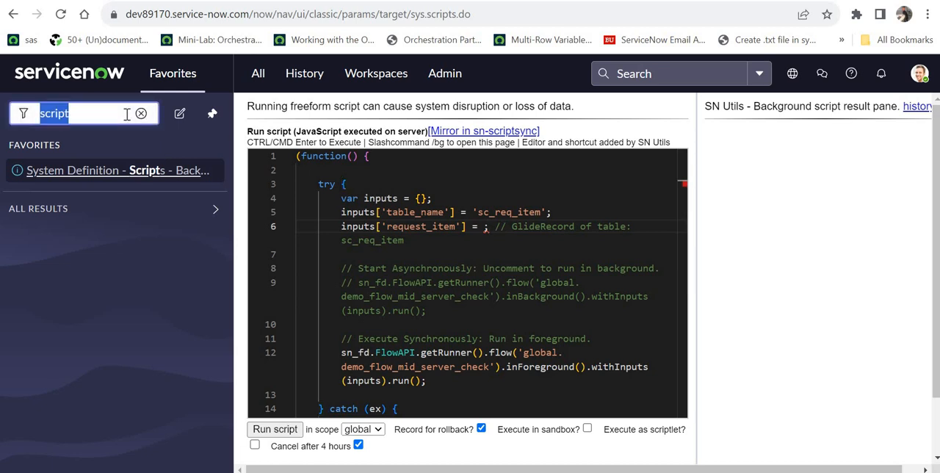
right_click(66, 169)
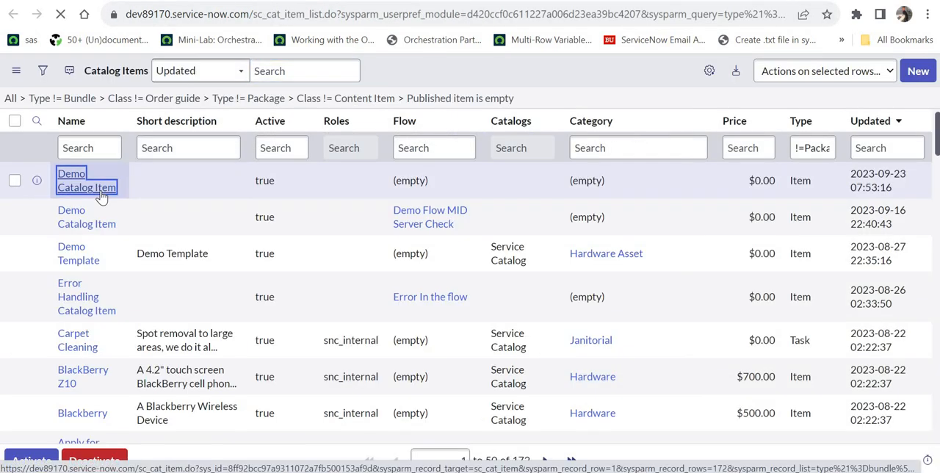
Step: Order the Demo Catalog Item through Try It, creating request REQ0010049
left_click(86, 180)
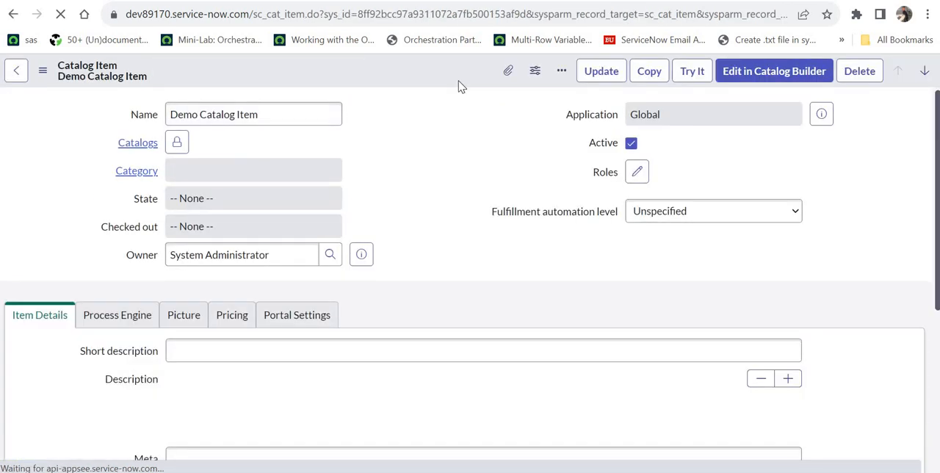
left_click(691, 70)
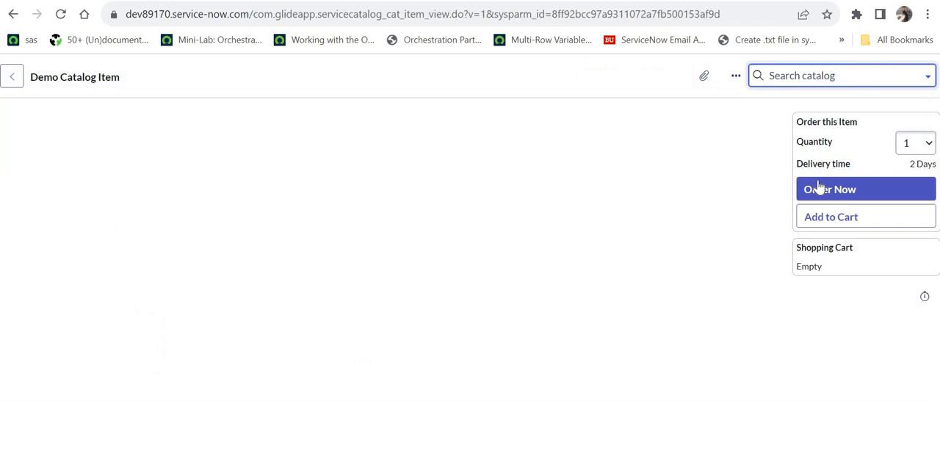
left_click(831, 189)
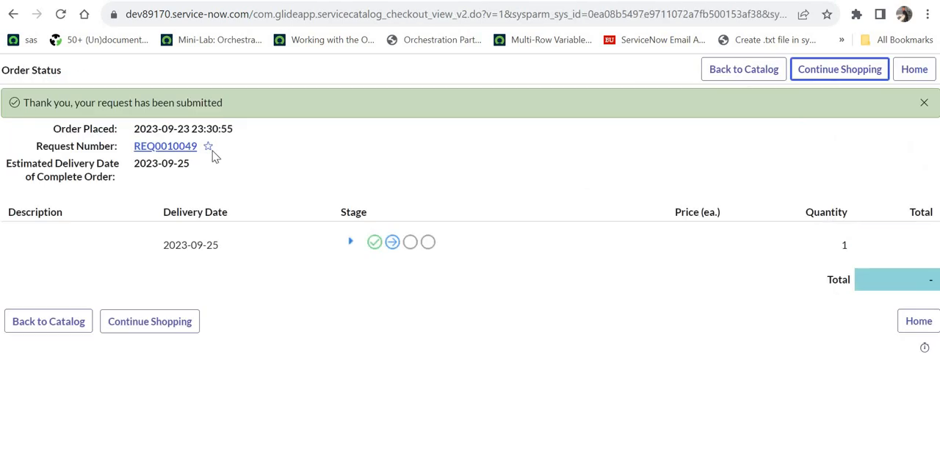
Step: Open REQ0010049 and then its requested item RITM0010049
left_click(164, 145)
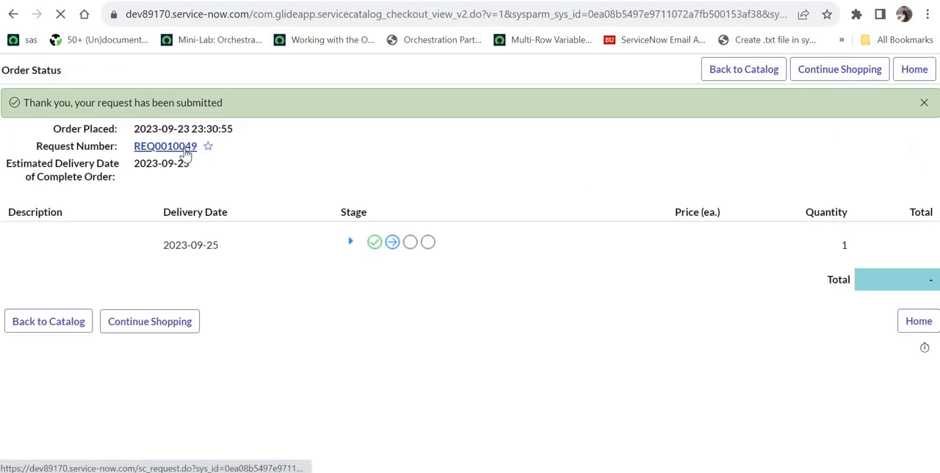
left_click(165, 146)
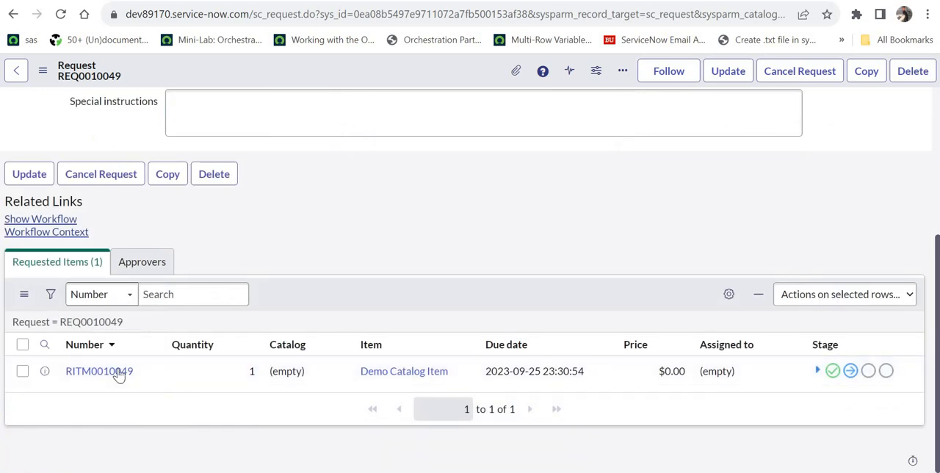
left_click(99, 371)
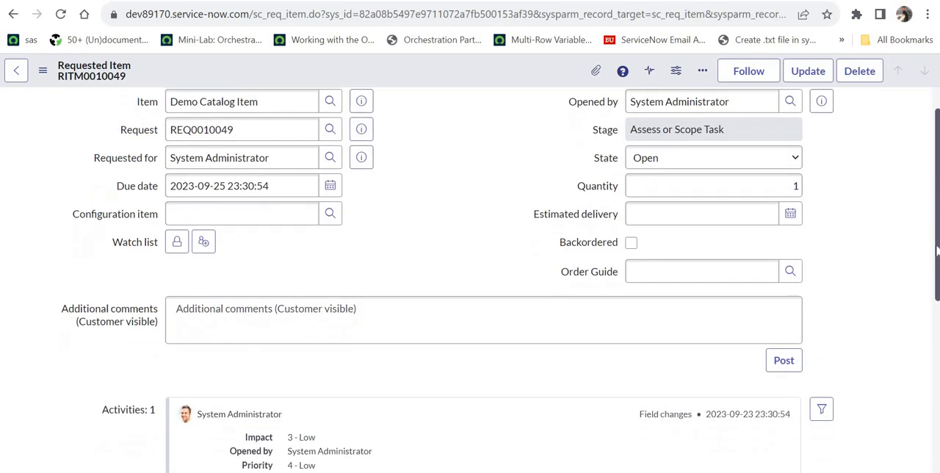
scroll("down", 3)
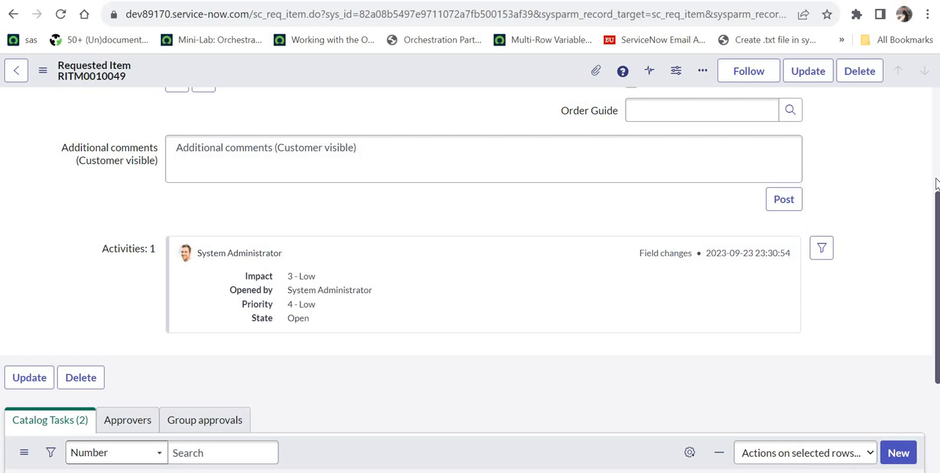
Step: Copy RITM0010049's sys_id from the form's additional actions menu
scroll("up", 3)
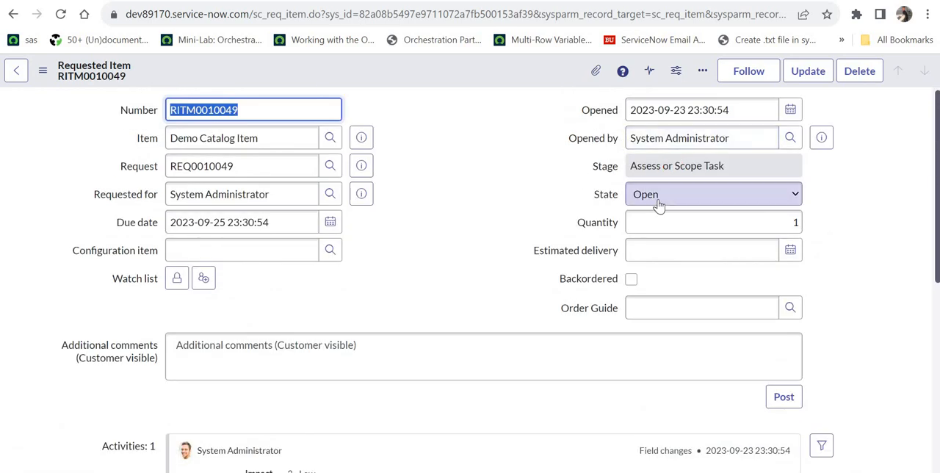
mouse_move(690, 199)
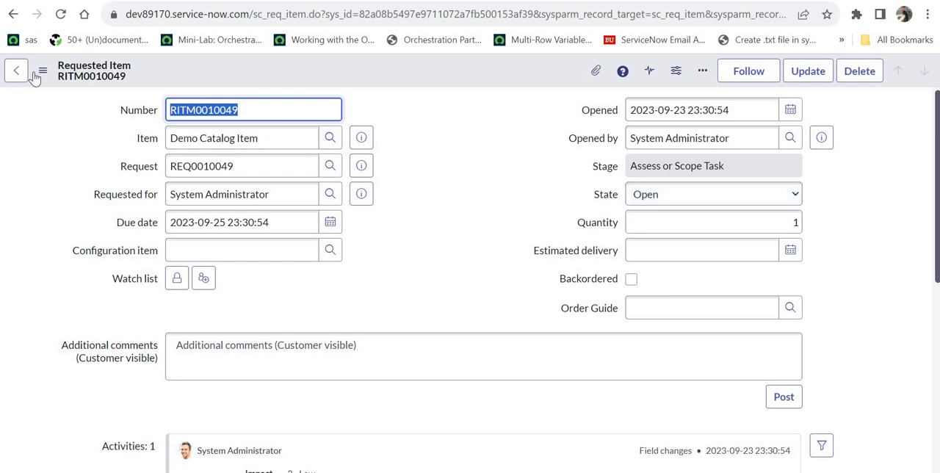
left_click(42, 70)
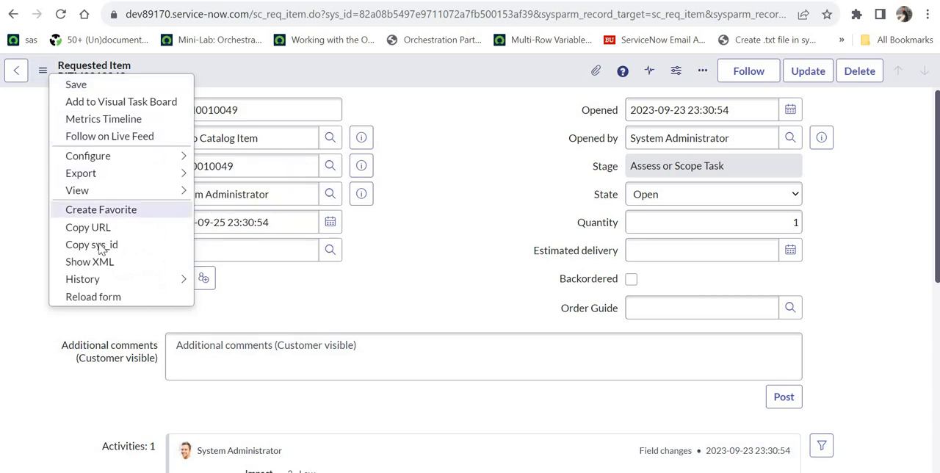
left_click(91, 244)
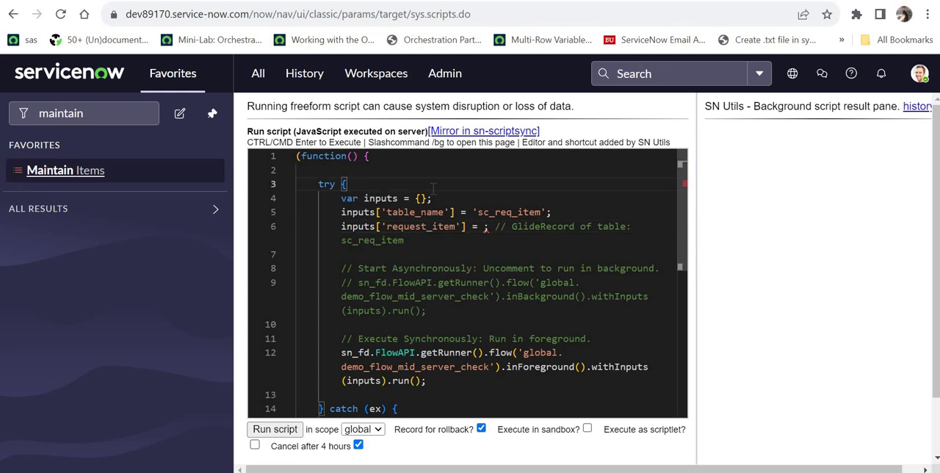
Step: Add var gr = new GlideRecord('sc_req_item'); gr.get('<sys_id>'); and set inputs['request_item'] = gr
key("Enter")
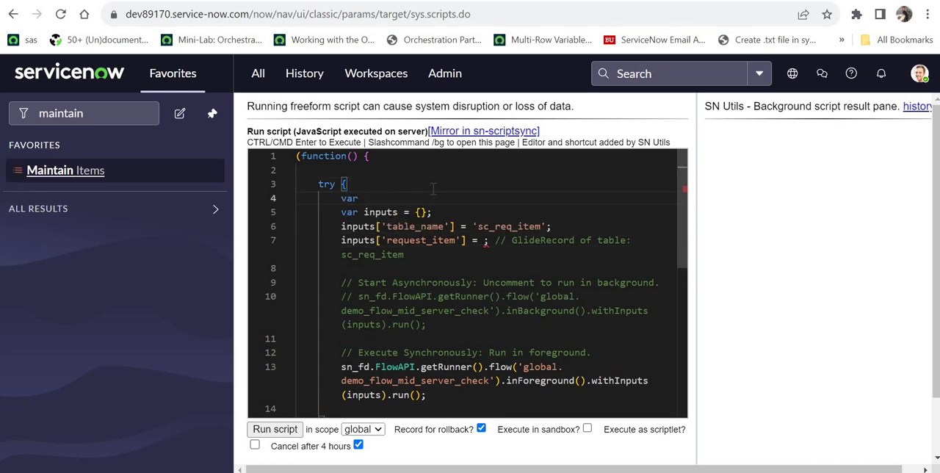
type("gr = n")
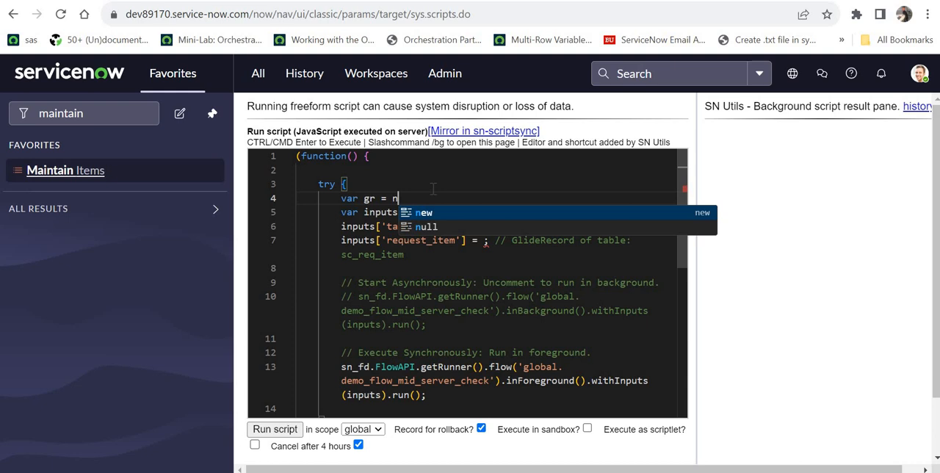
type("ew GlideRecord('sc_")
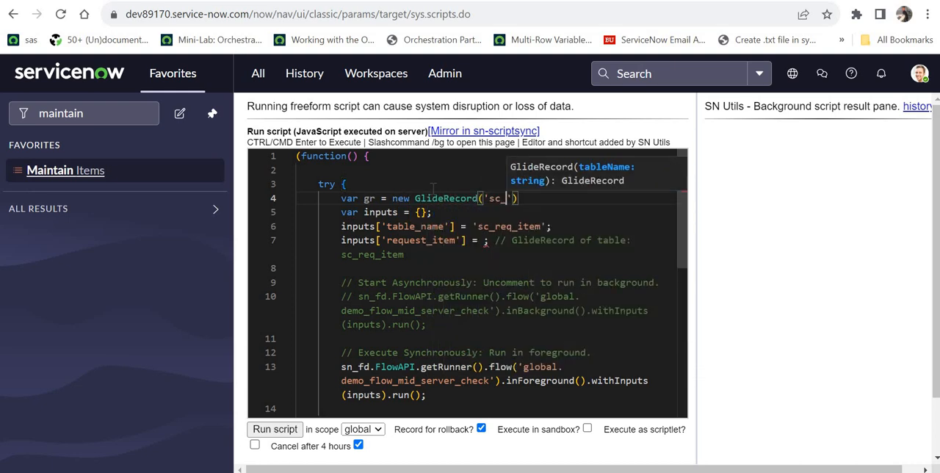
type("req_item")
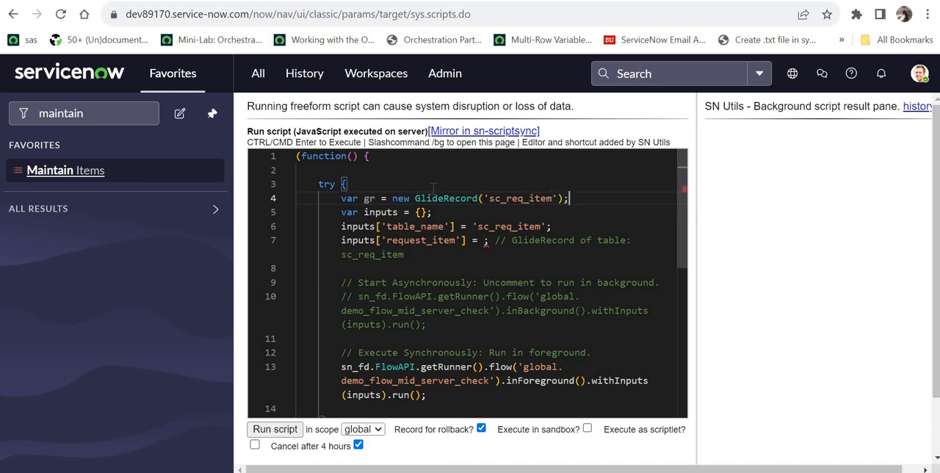
type("gr.get('82a08b5497e9711072a7fb500153af39');")
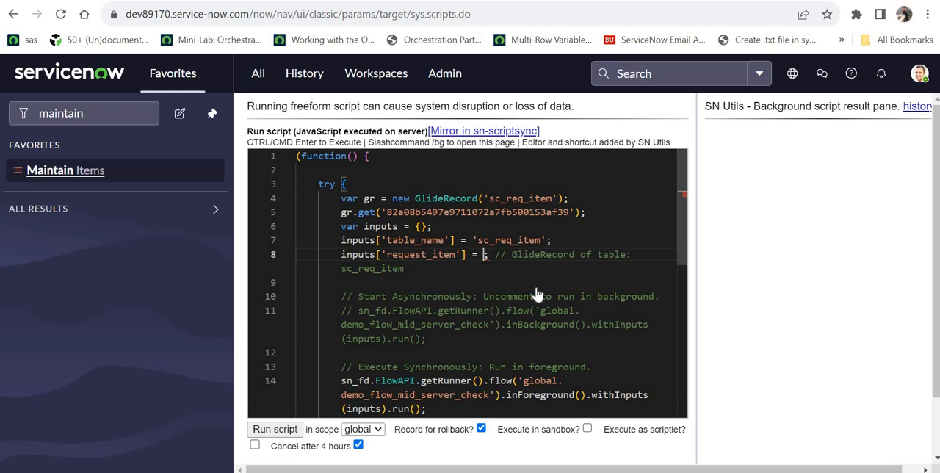
type("gr")
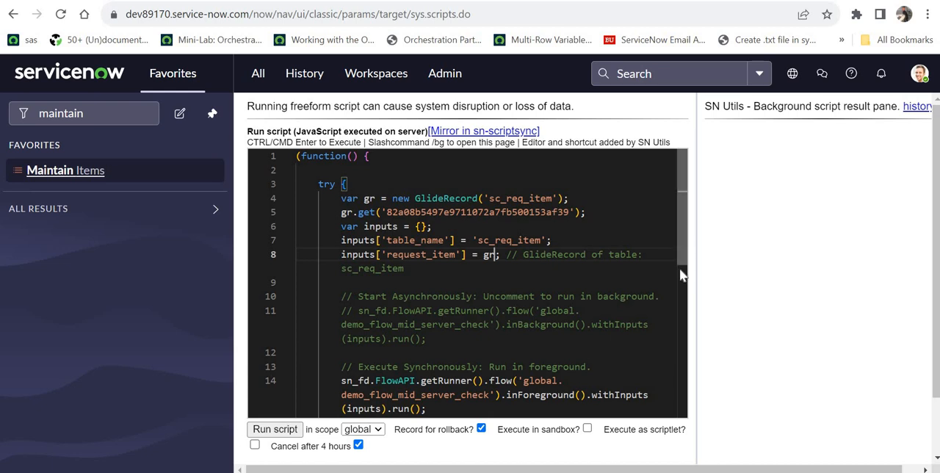
scroll("down", 3)
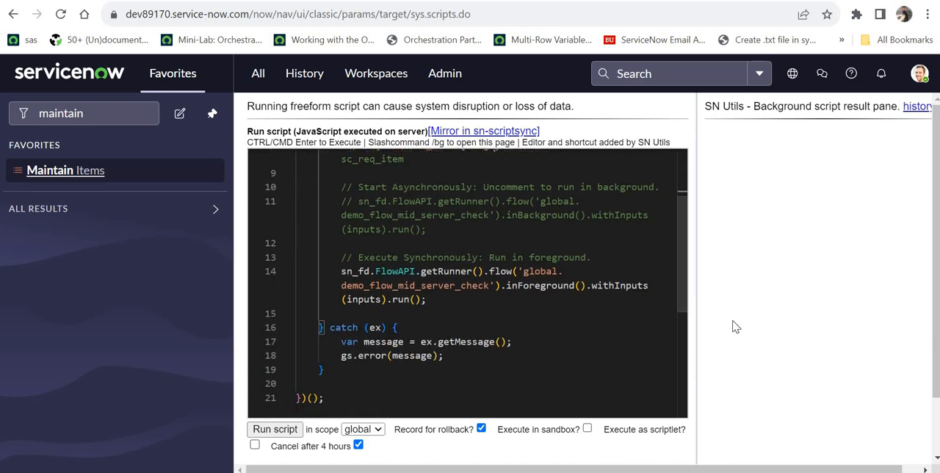
mouse_move(709, 306)
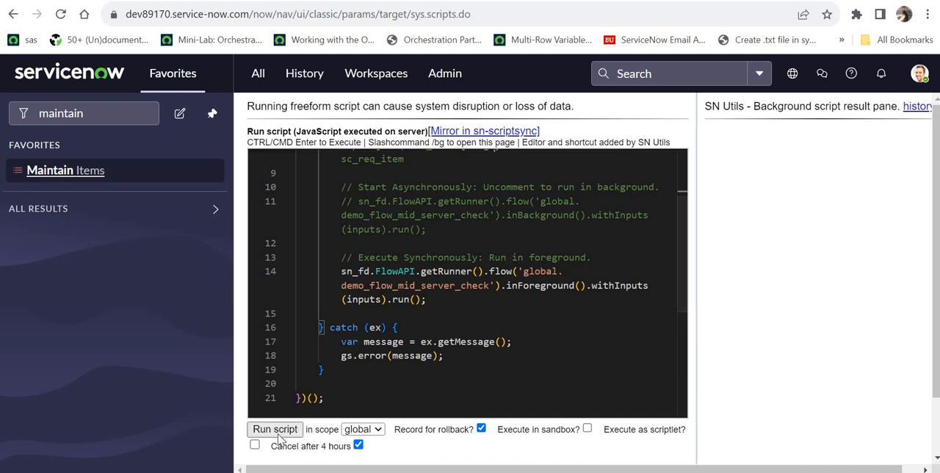
Step: Run the background script and filter the navigator for sys_flow_context
left_click(275, 429)
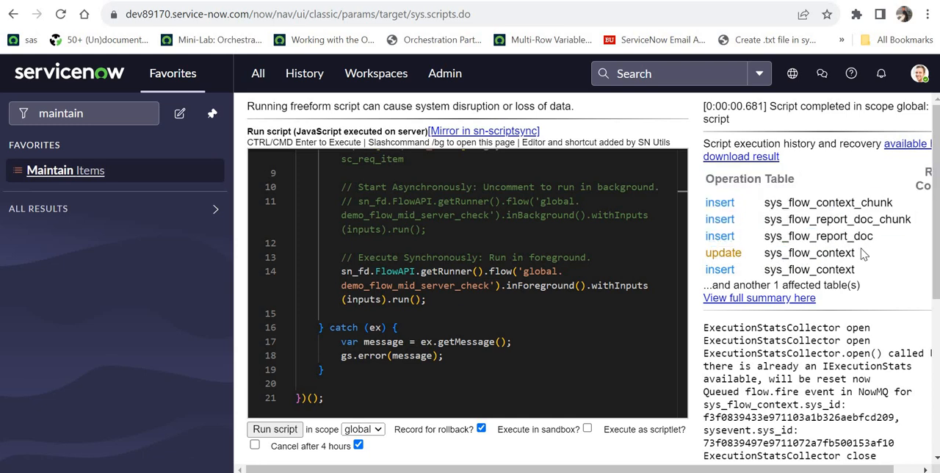
double_click(808, 252)
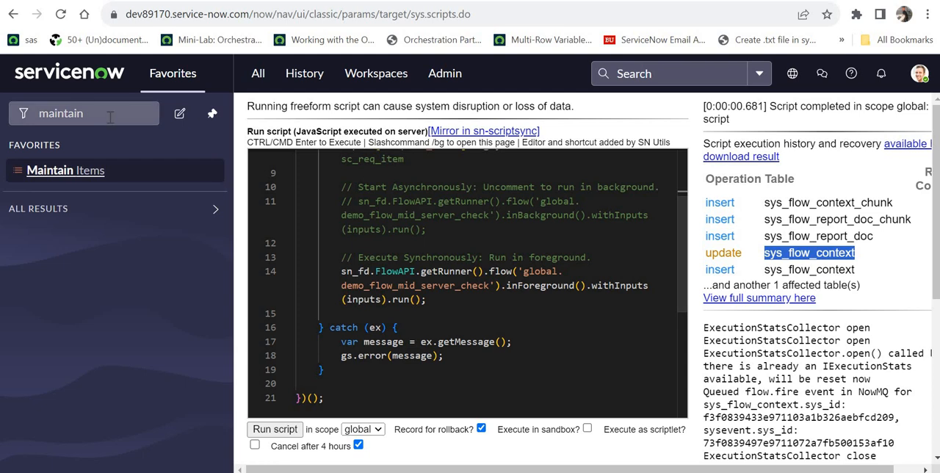
type("sys_flow_context")
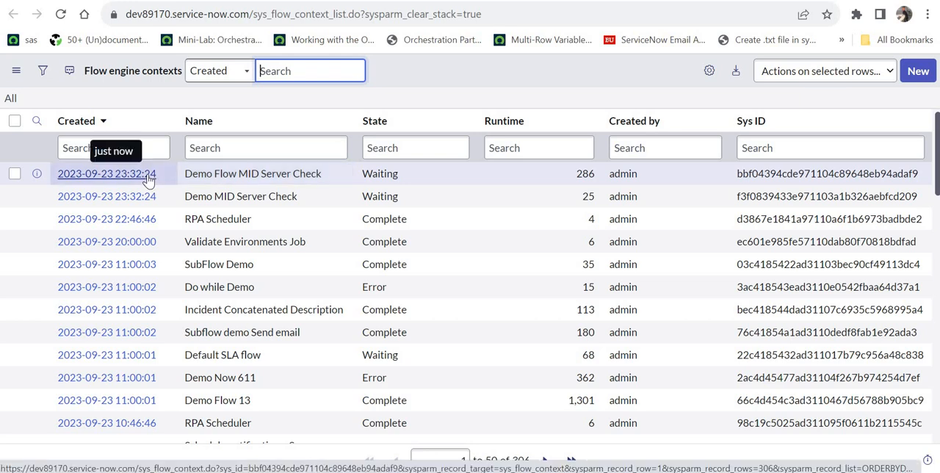
Step: Open the newest Demo Flow MID Server Check context record, still Waiting
left_click(106, 174)
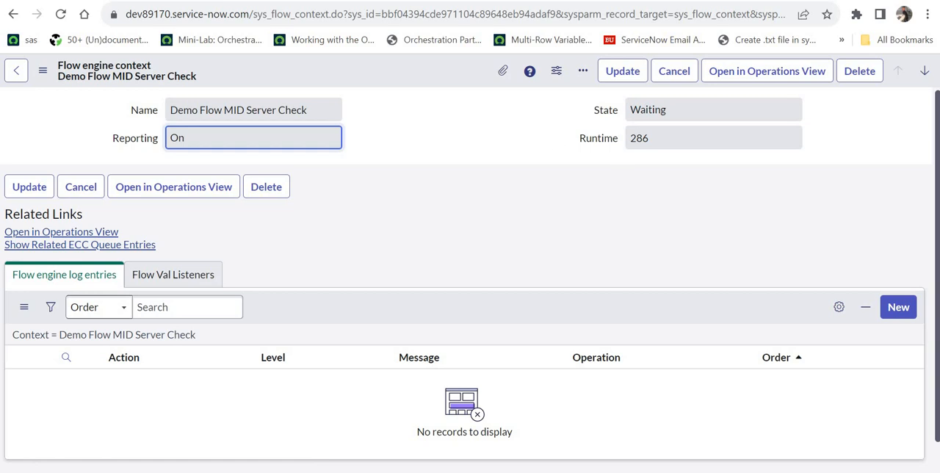
mouse_move(556, 142)
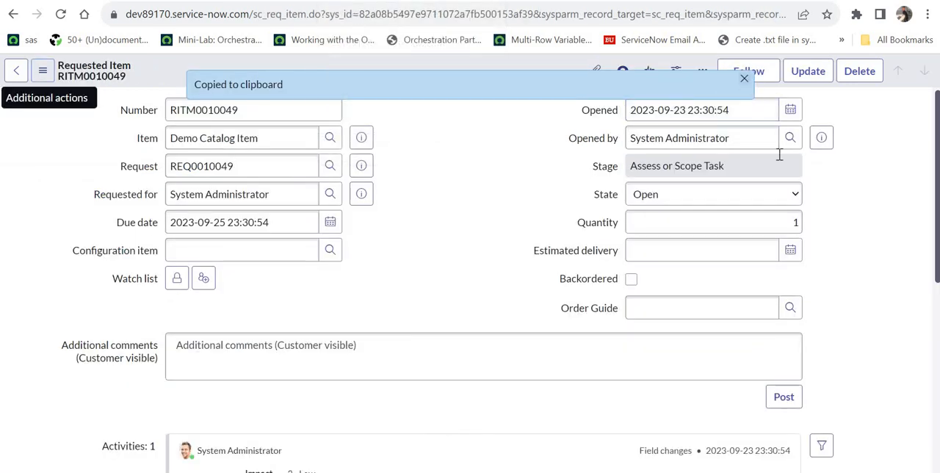
Step: Reload RITM0010049 to see Closed Incomplete and read the flow error work note in Activities
left_click(745, 79)
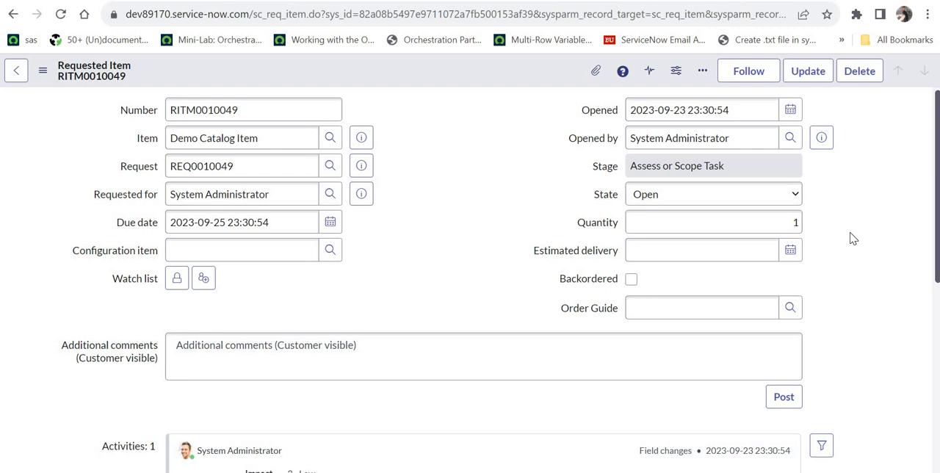
left_click(712, 193)
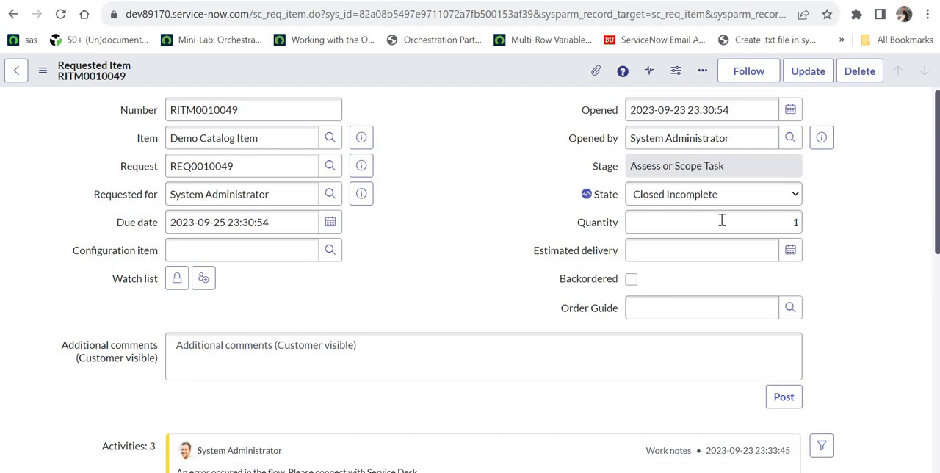
mouse_move(654, 213)
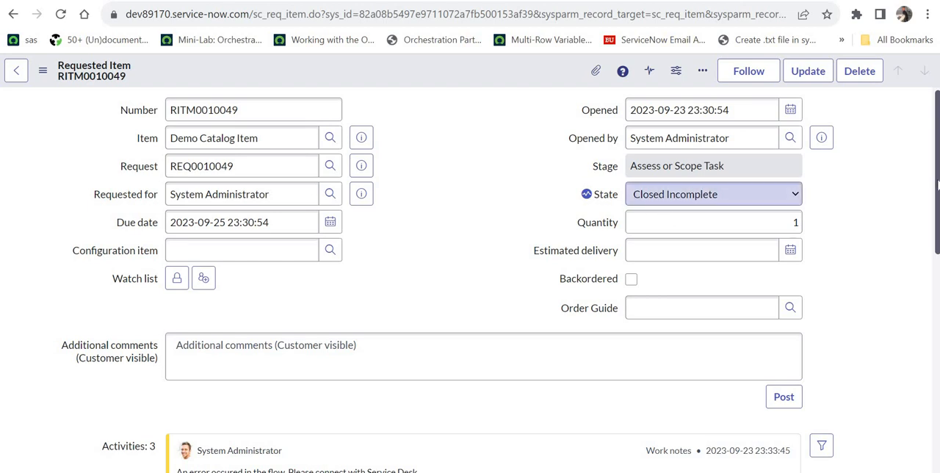
scroll("down", 3)
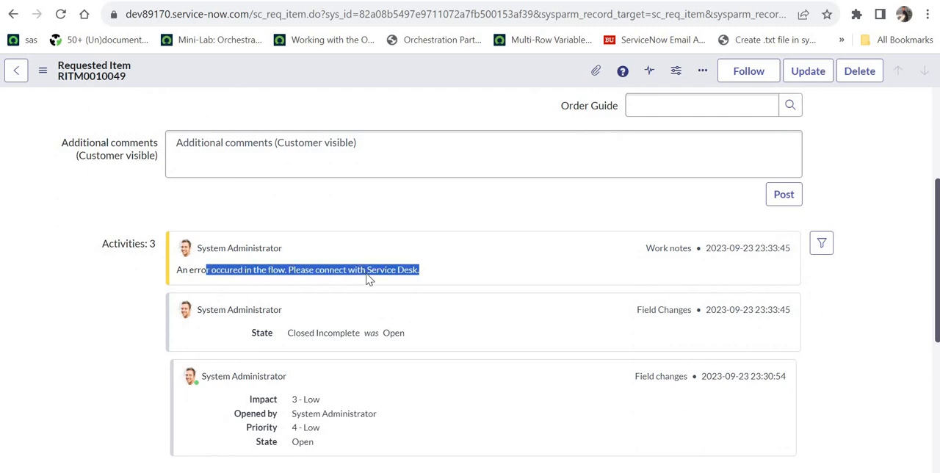
left_click(419, 269)
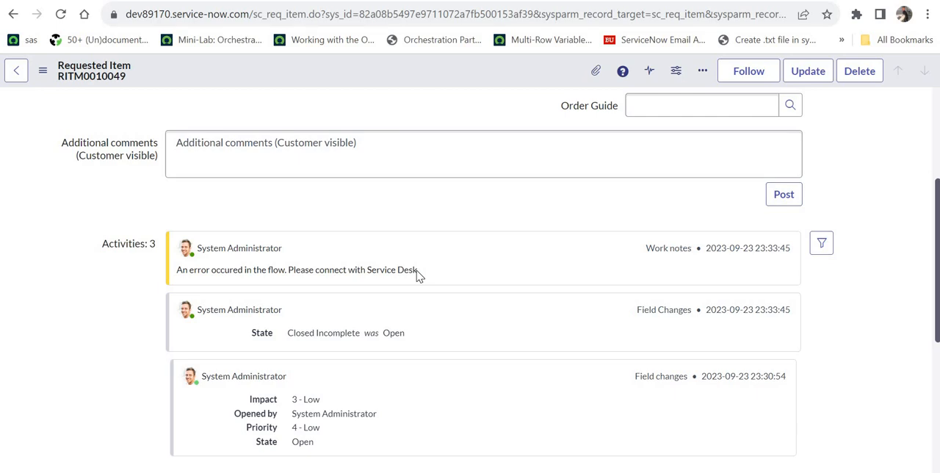
mouse_move(419, 277)
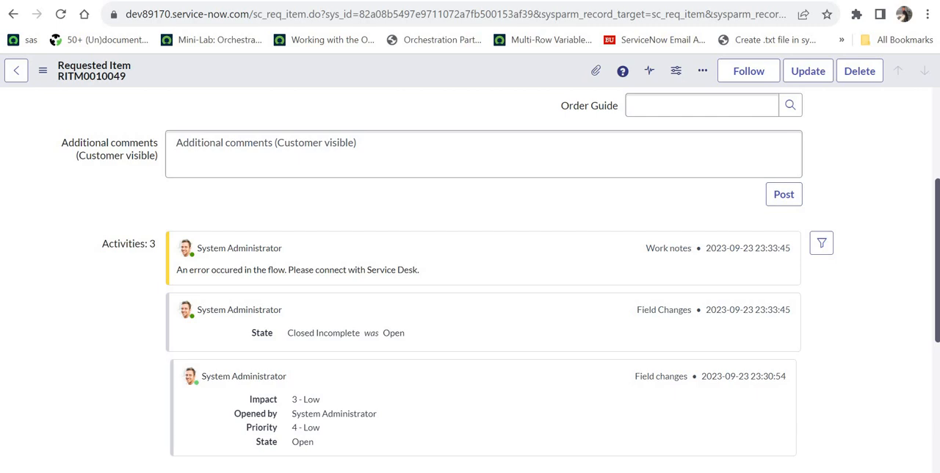
left_click(275, 429)
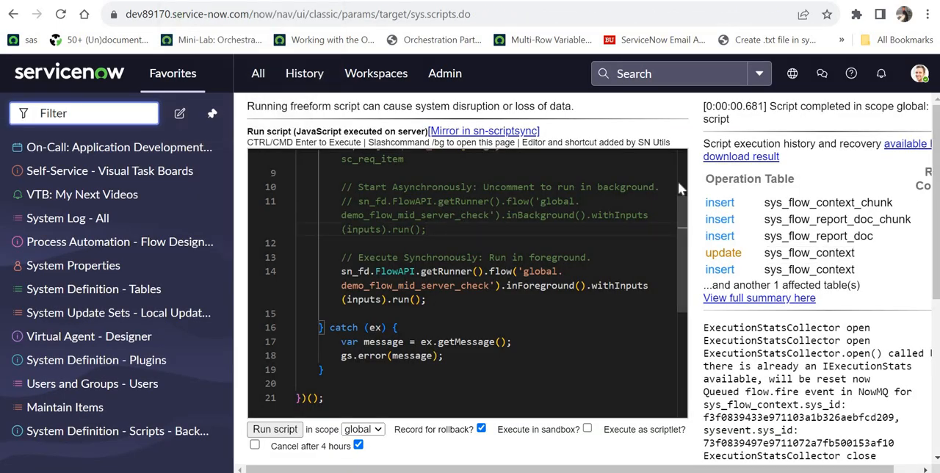
scroll("up", 3)
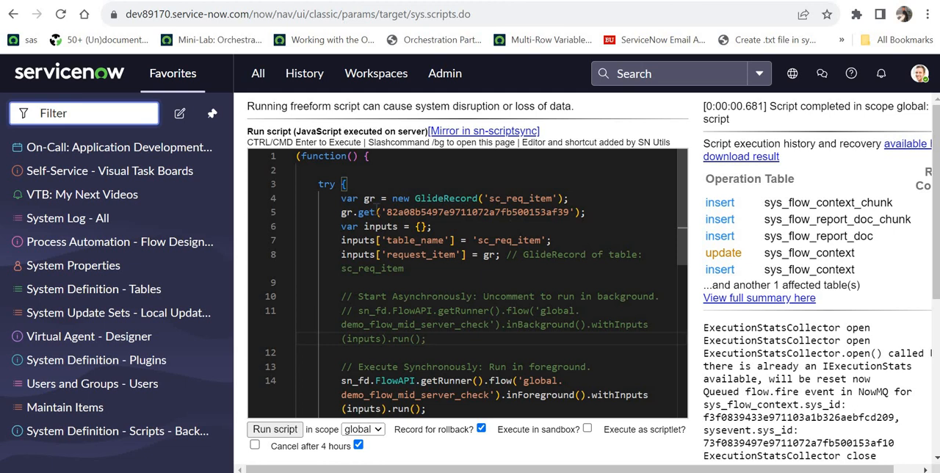
double_click(482, 212)
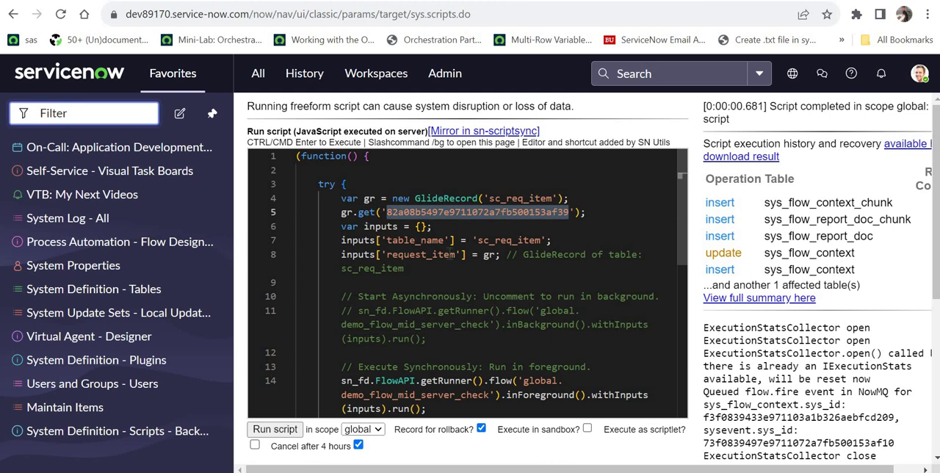